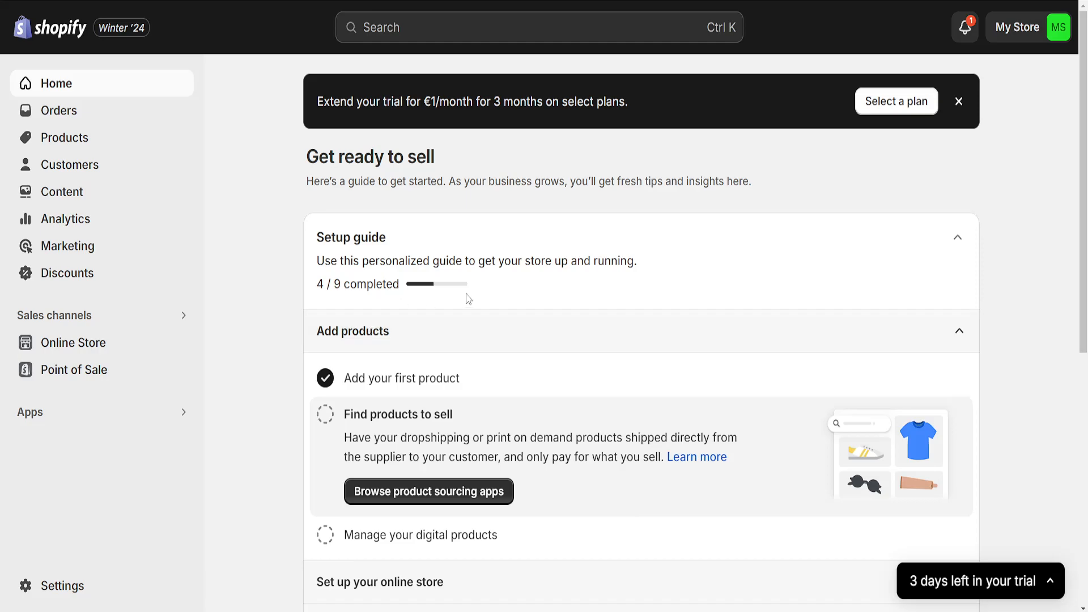
mouse_move(445, 319)
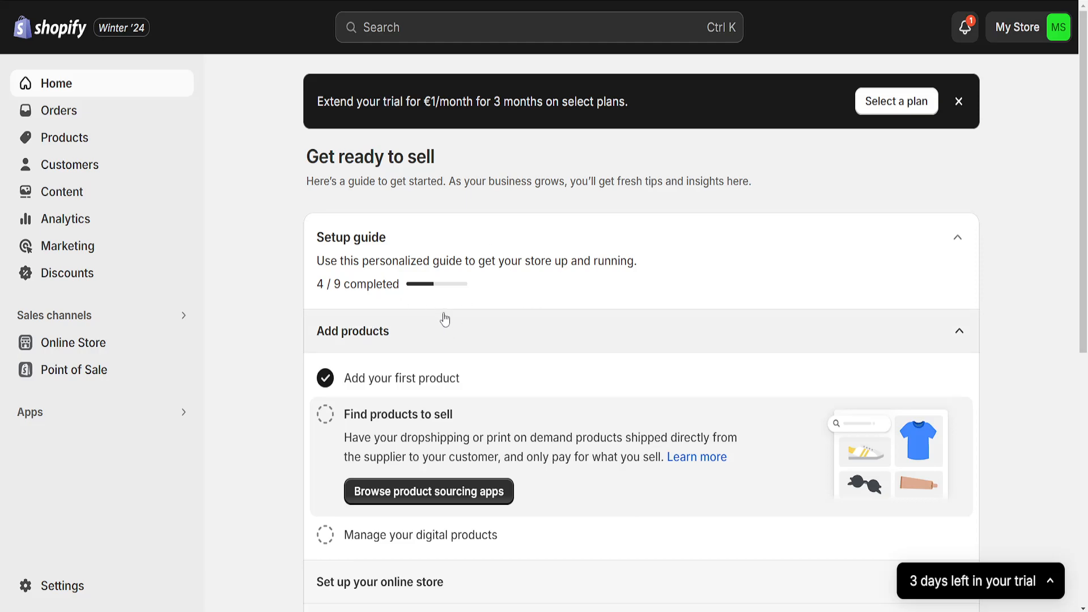
mouse_move(54, 351)
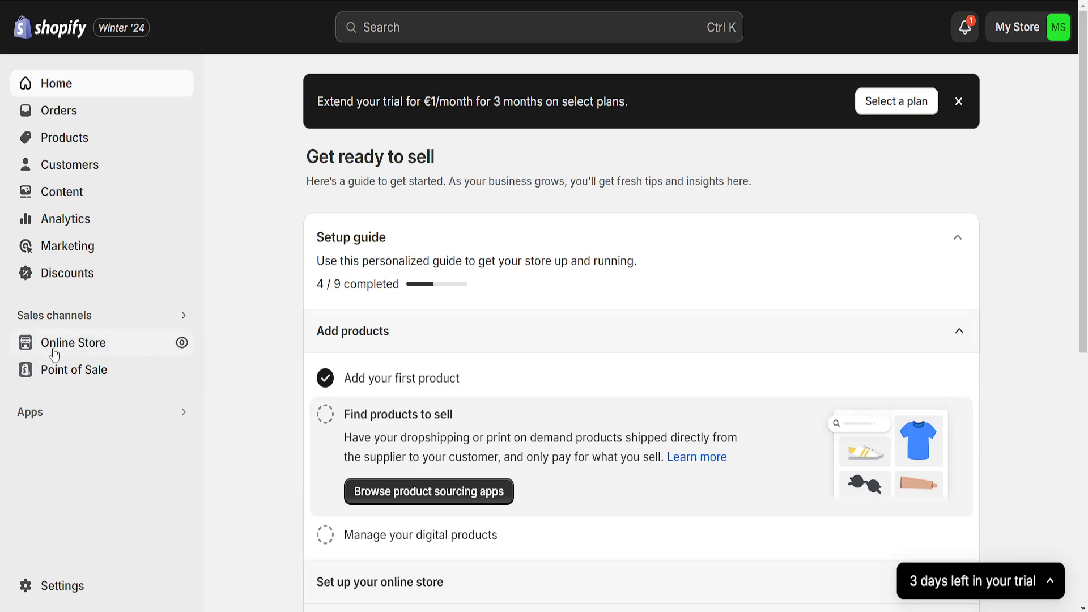
mouse_move(77, 348)
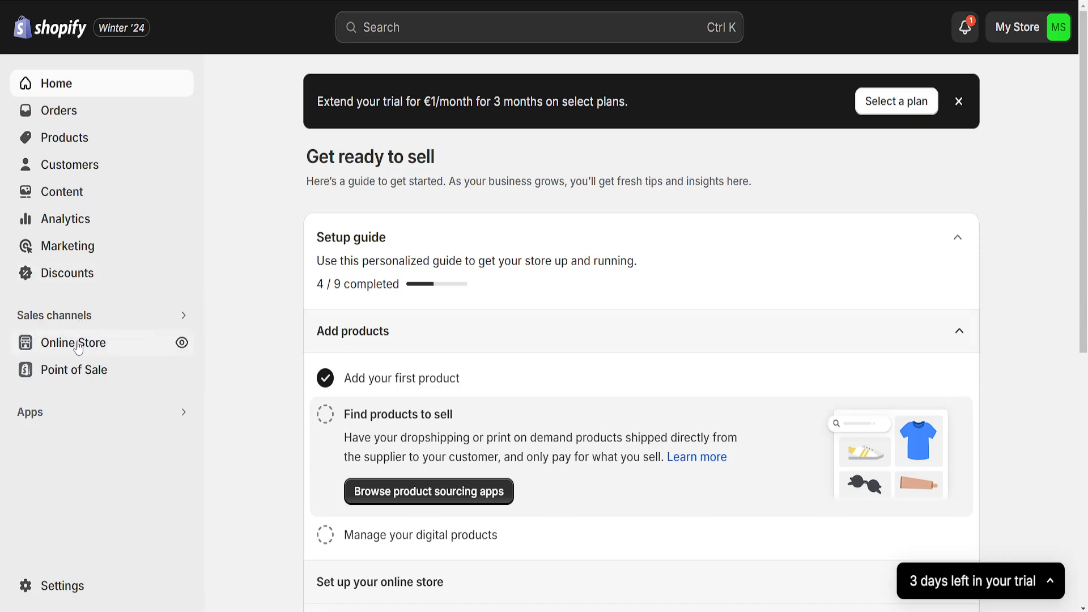
- Go to Online Store themes and open Edit code for the current Dawn theme
left_click(74, 342)
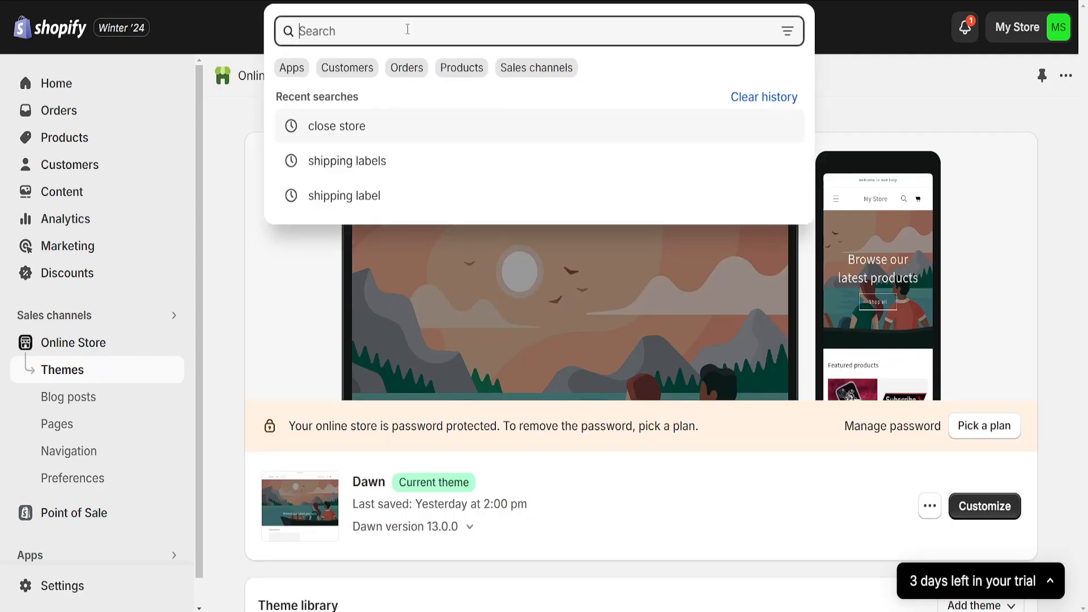
type("themes")
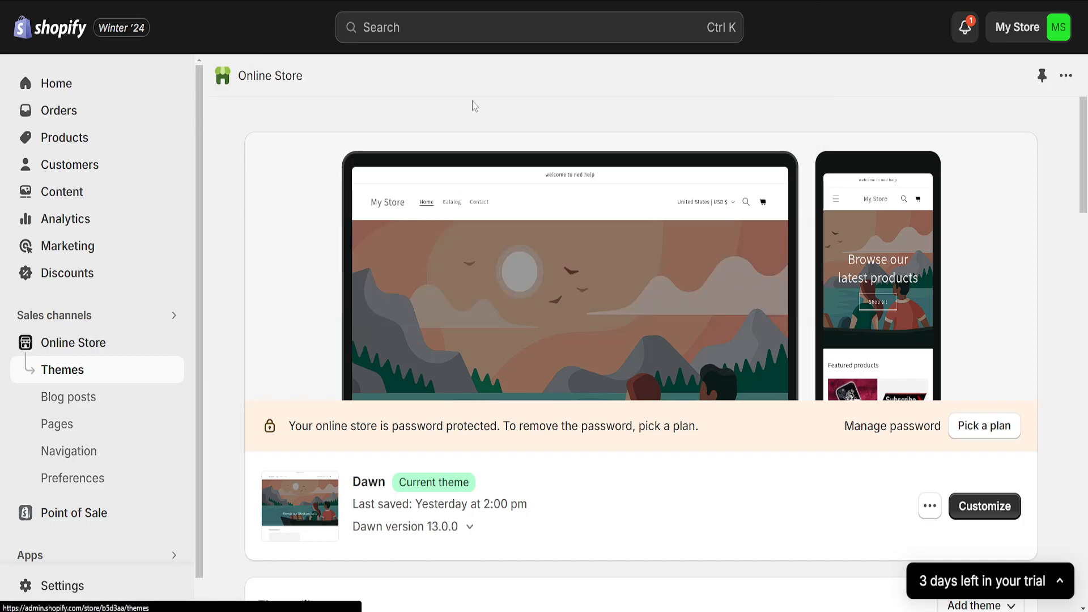
scroll("down", 3)
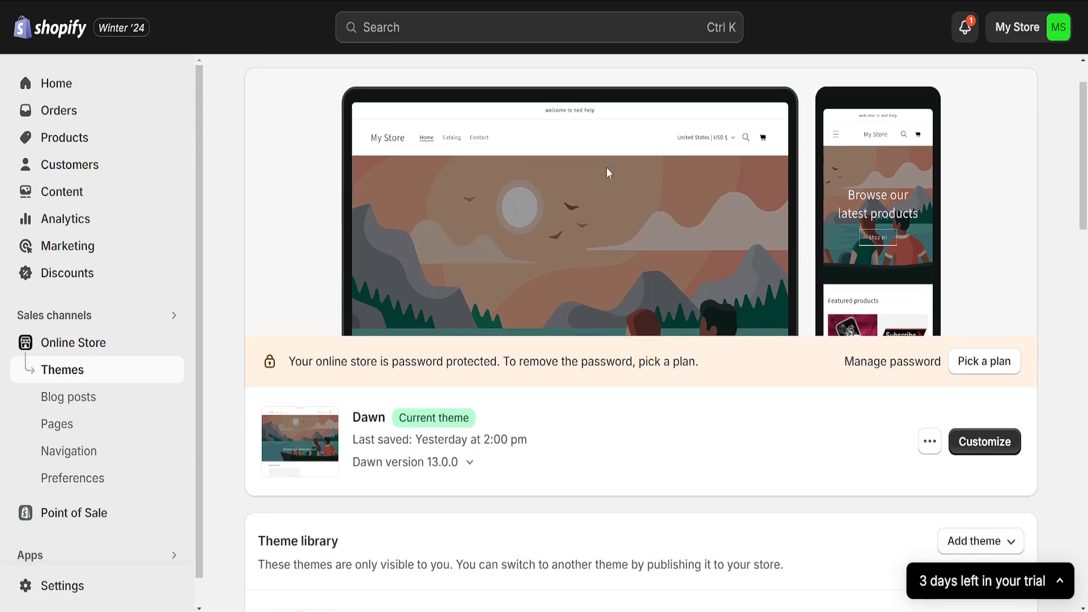
scroll("down", 3)
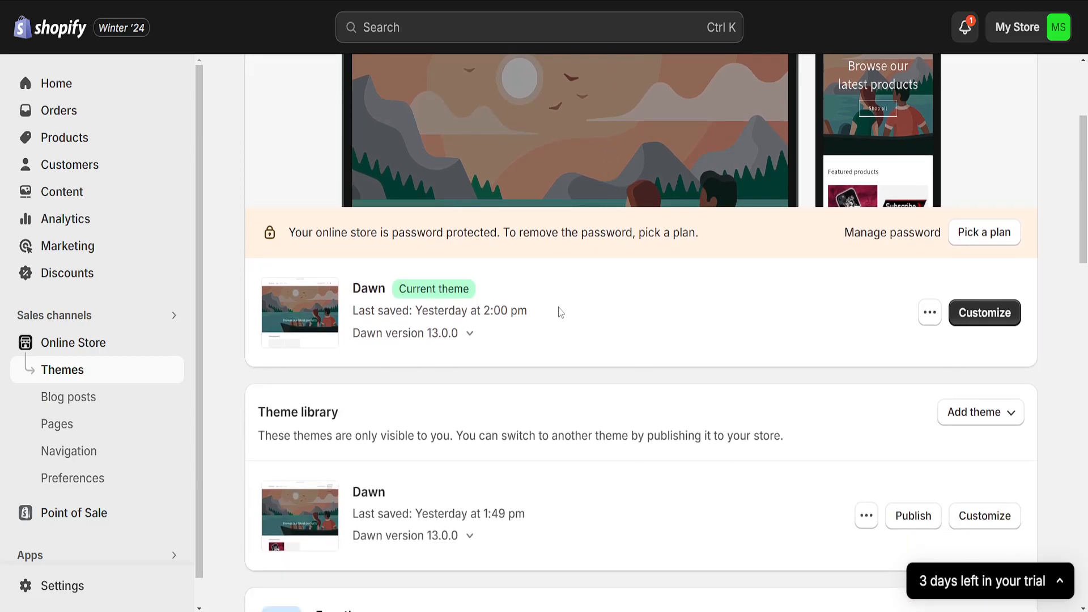
mouse_move(822, 300)
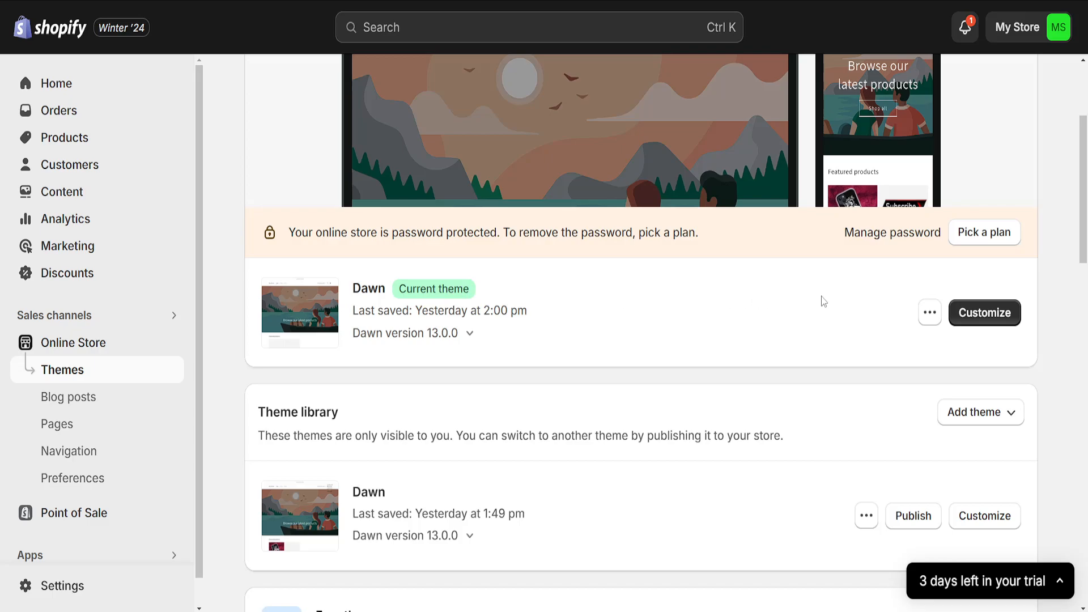
left_click(930, 312)
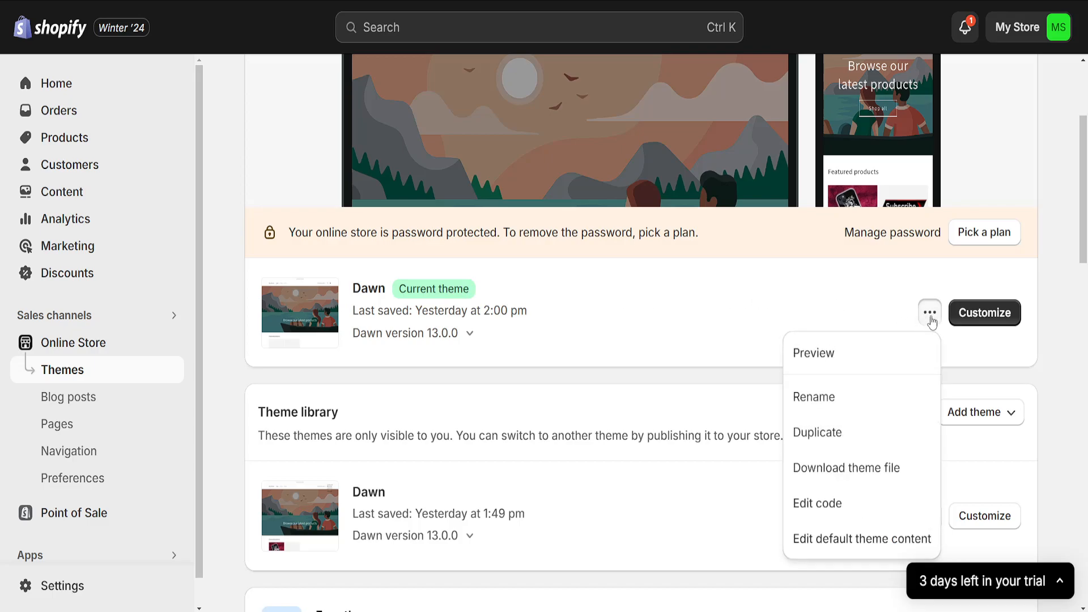
mouse_move(817, 503)
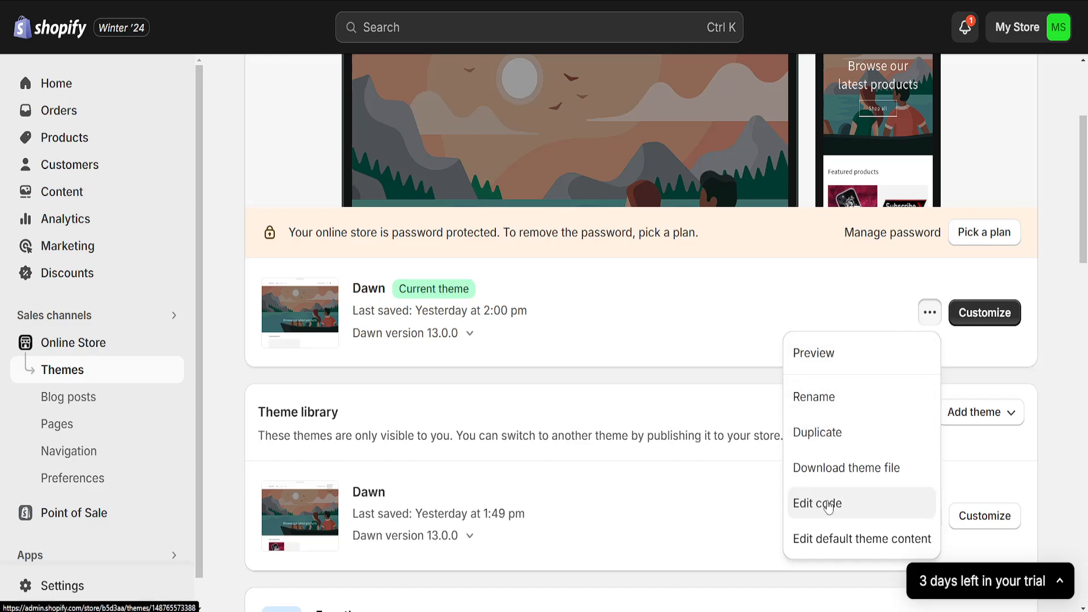
left_click(817, 504)
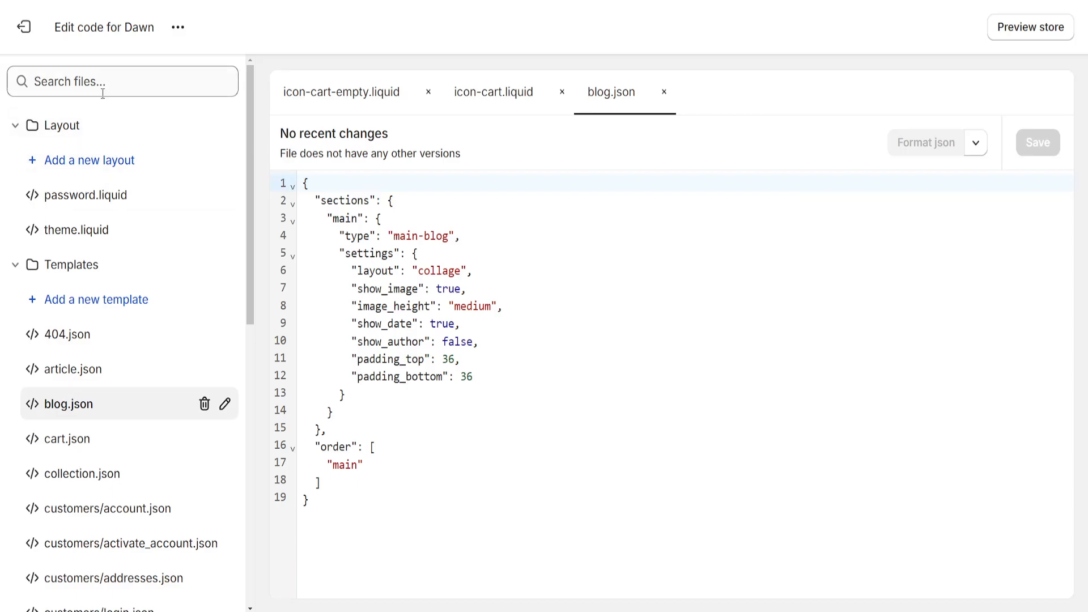
- Filter theme files by 'templates' and expand the Templates folder down to password.json
left_click(122, 81)
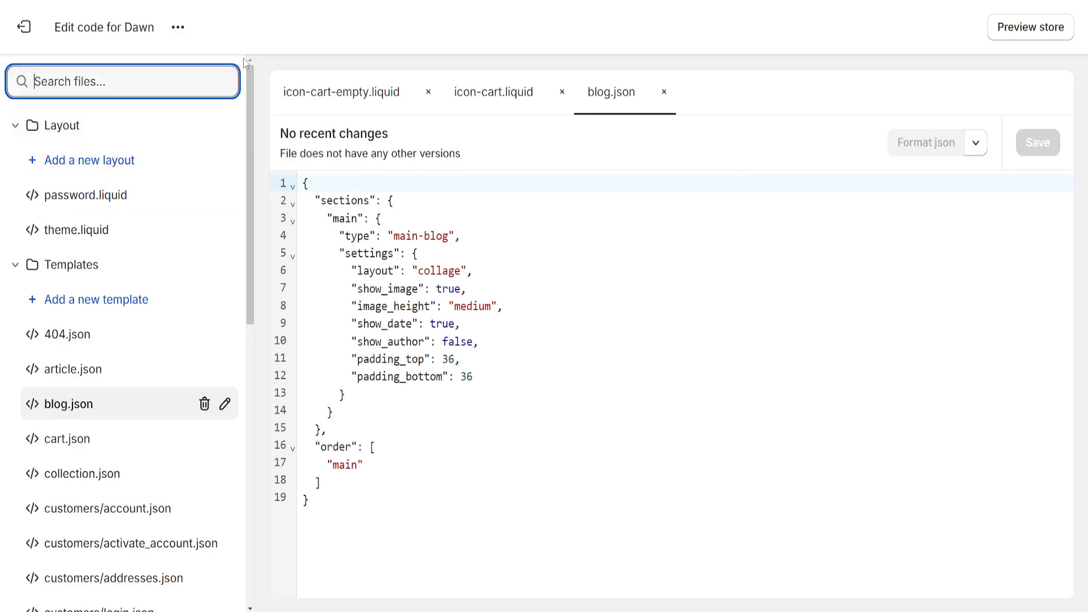
type("templates")
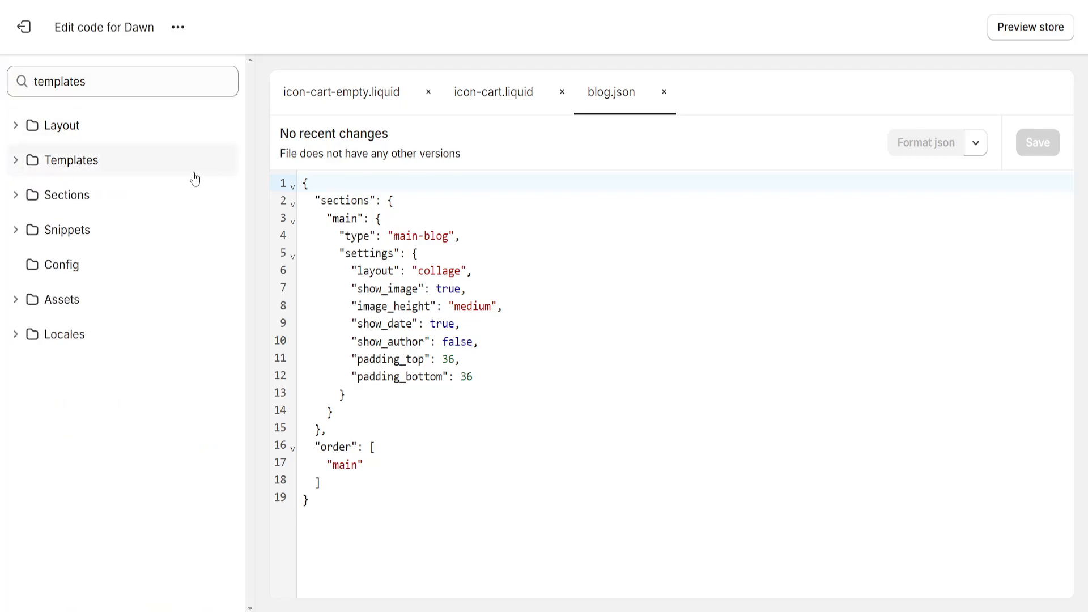
left_click(70, 160)
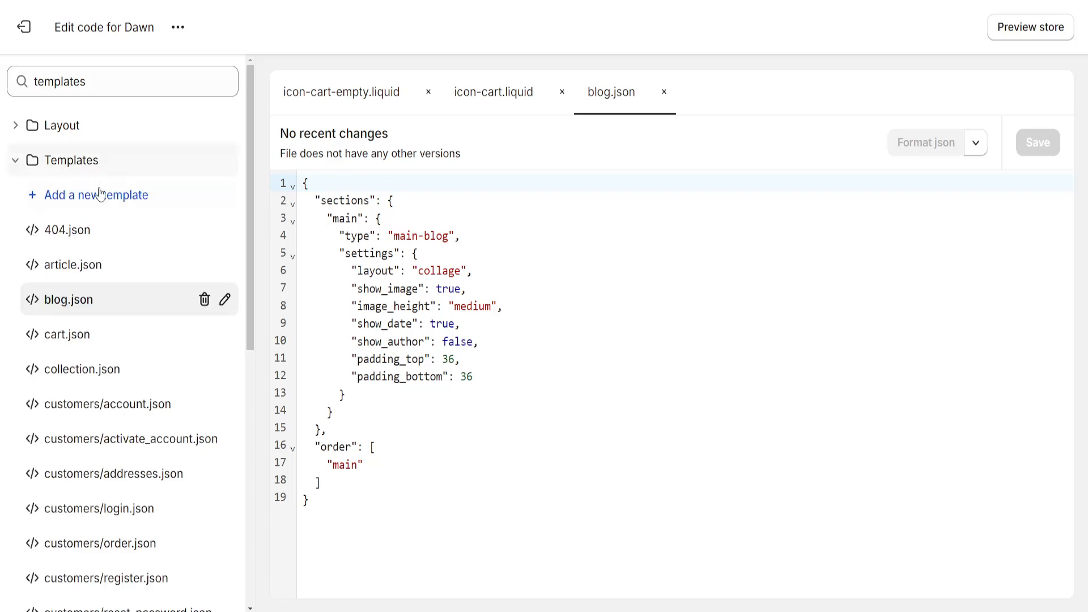
scroll("down", 3)
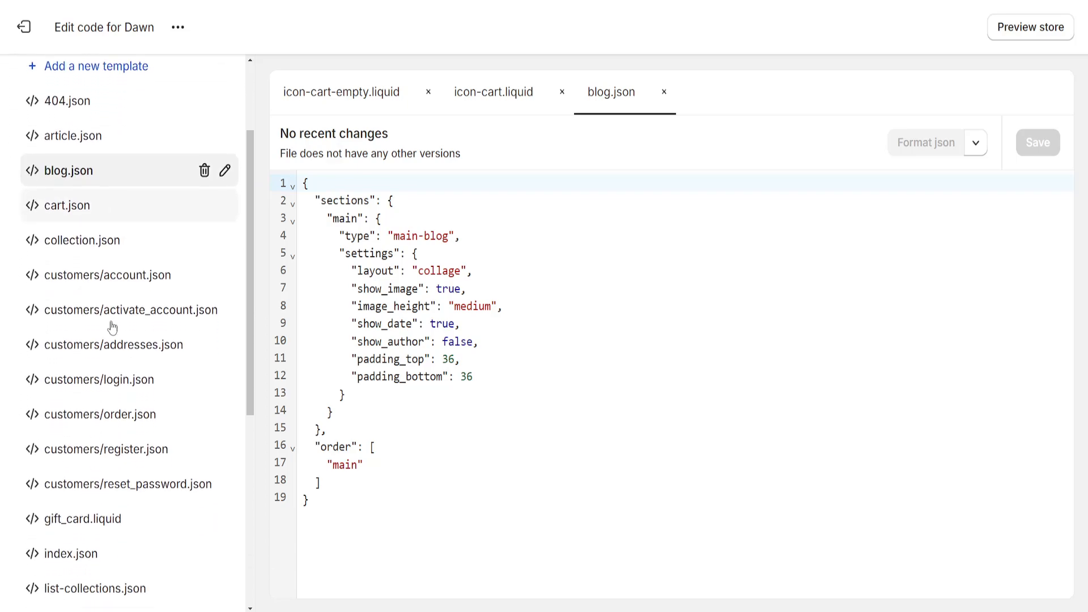
scroll("down", 3)
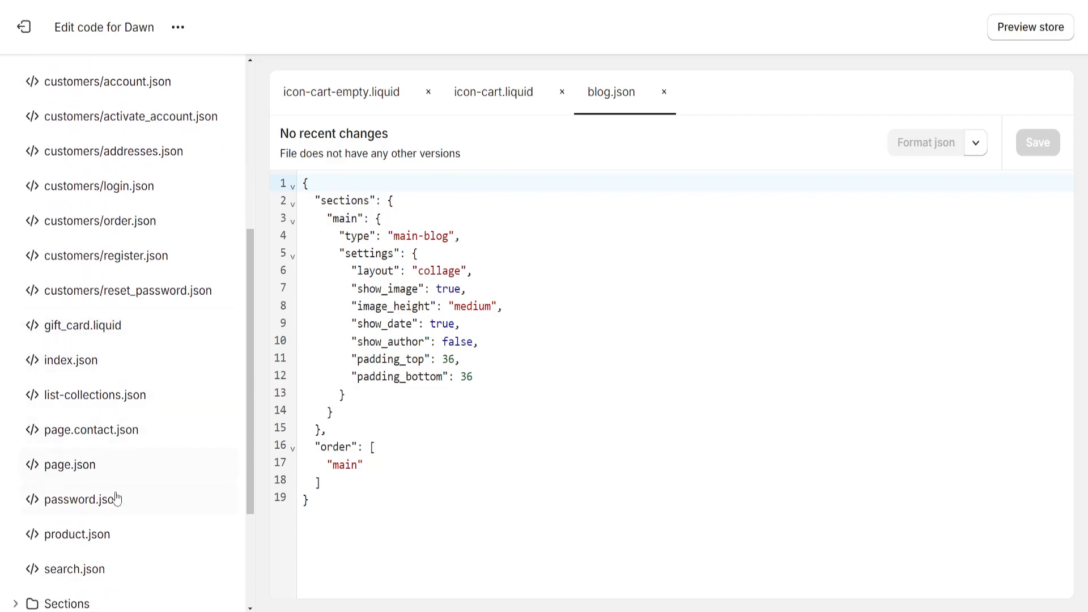
- Open password.json and clear all of its template content
left_click(82, 500)
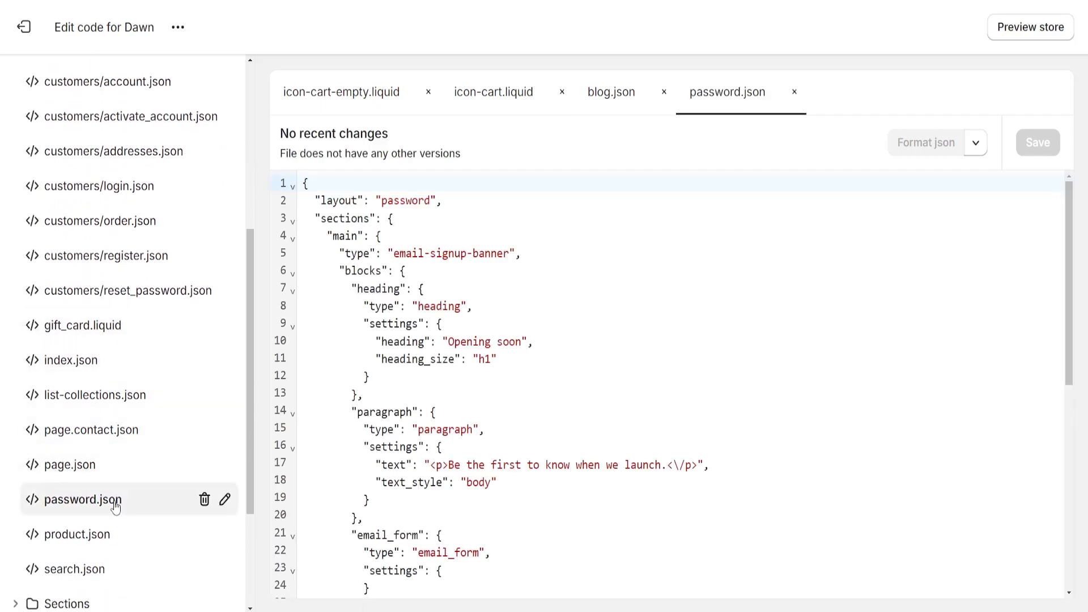
scroll("down", 3)
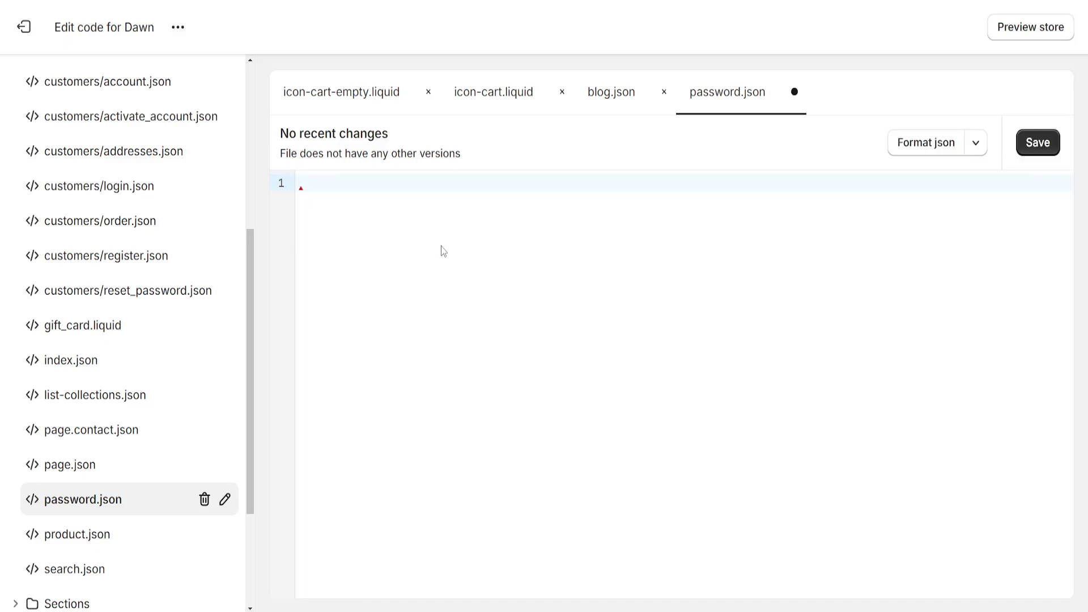
left_click(302, 183)
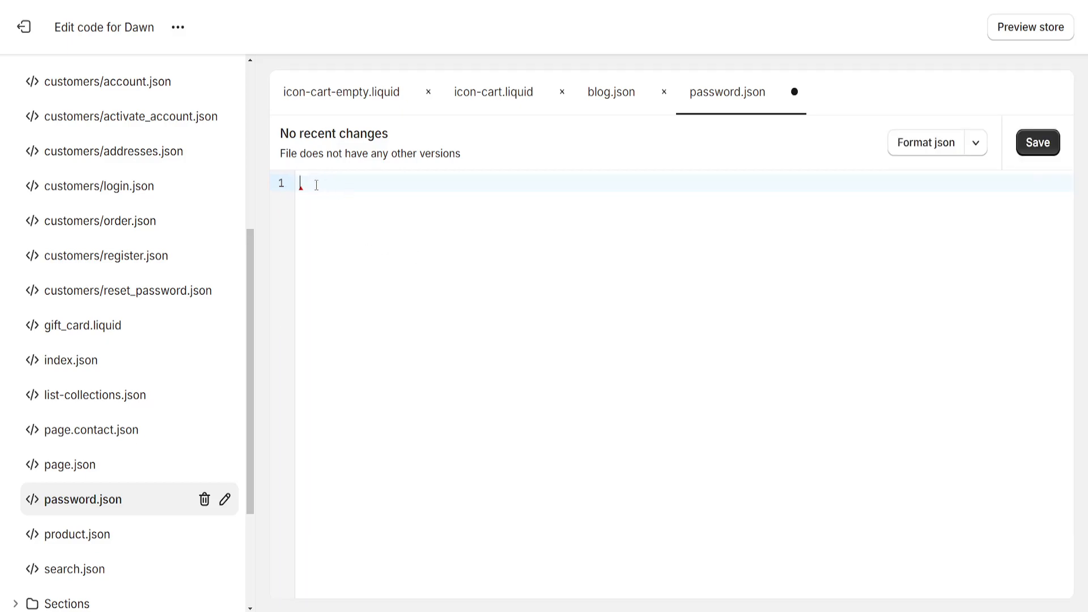
mouse_move(753, 168)
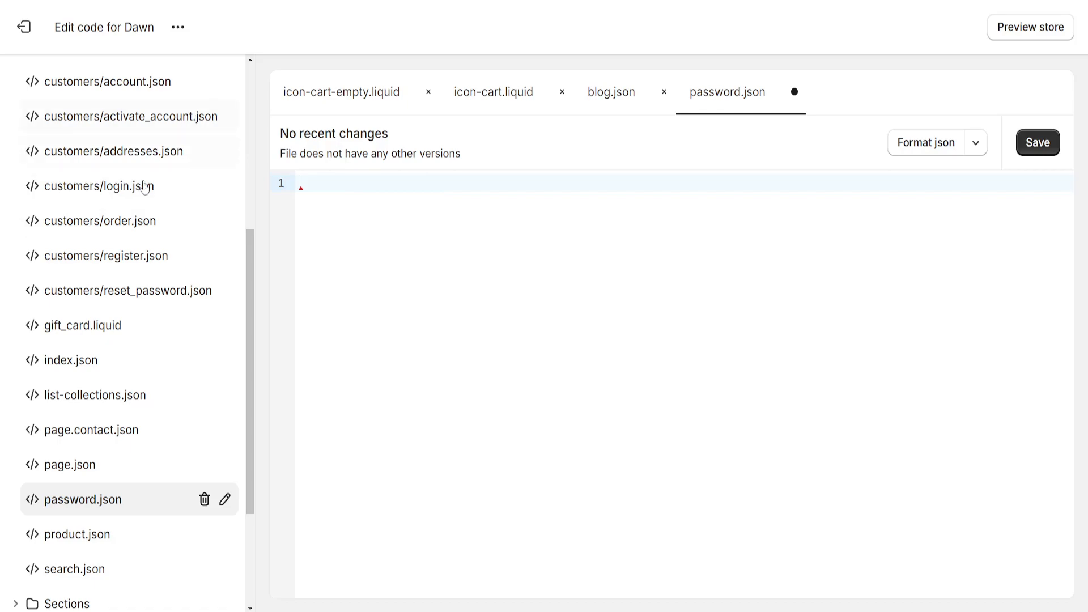
mouse_move(466, 202)
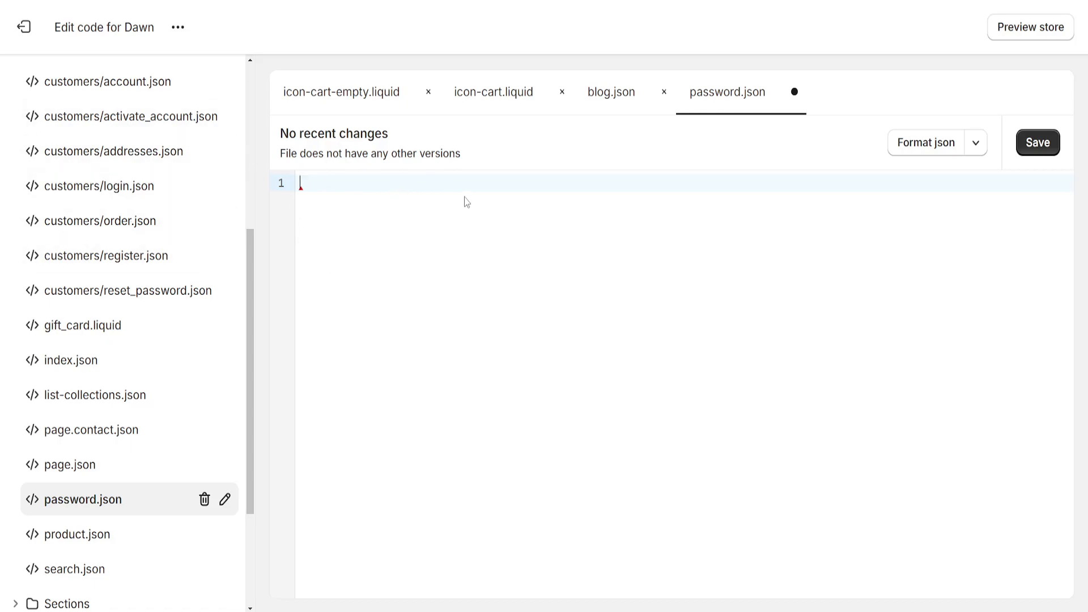